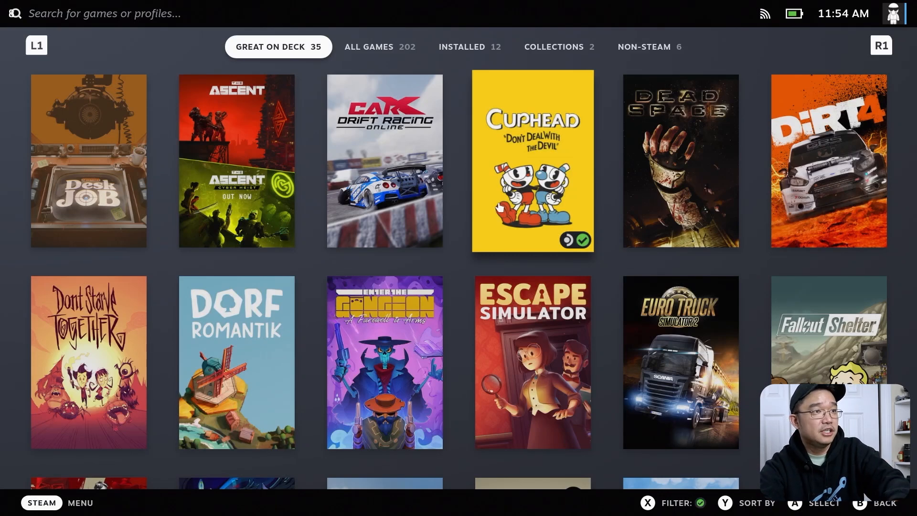
# Switch the Steam Deck from Gaming Mode into the KDE desktop via Power > Switch to Desktop.
pyautogui.click(379, 47)
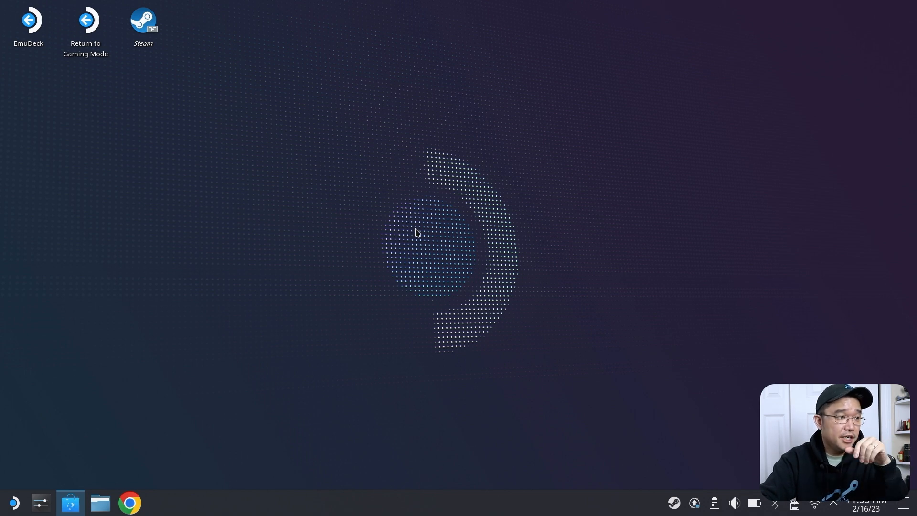
# Find ProtonUp-Qt in Discover by searching 'proton' and show its installed store page.
pyautogui.click(69, 502)
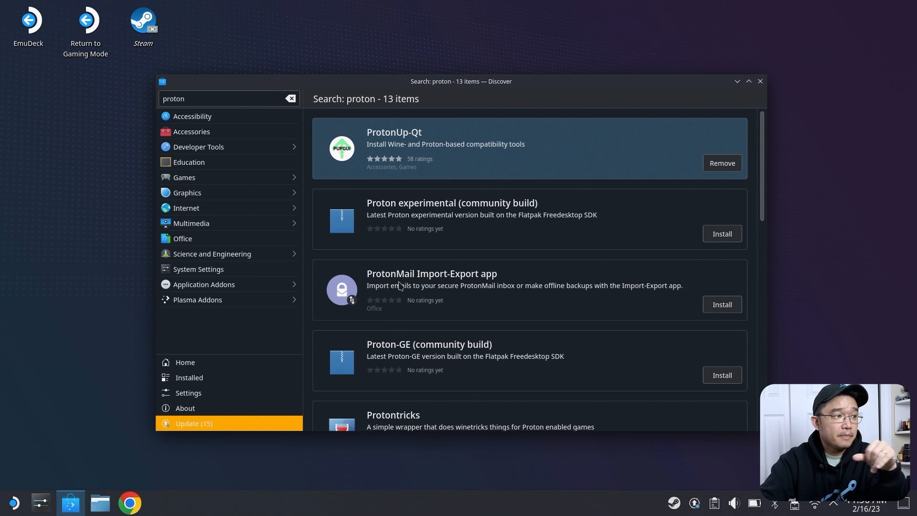
pyautogui.moveTo(12, 502)
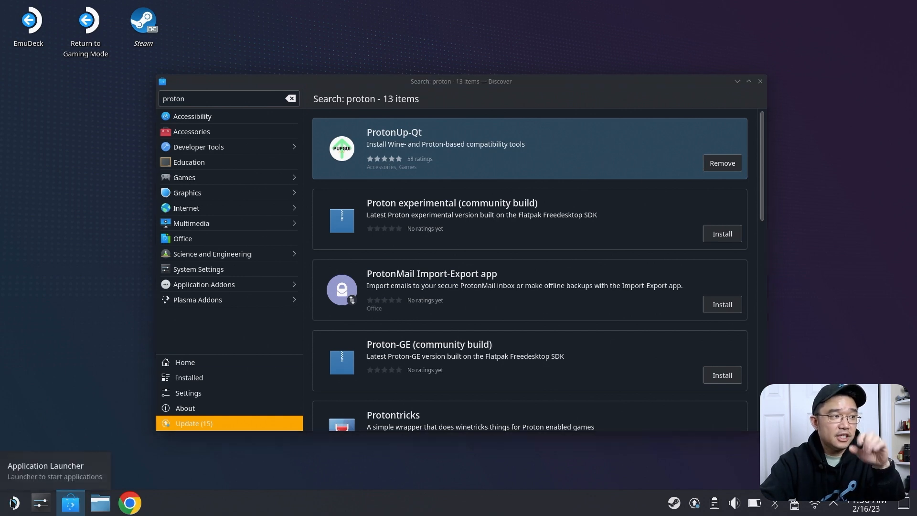
pyautogui.click(12, 502)
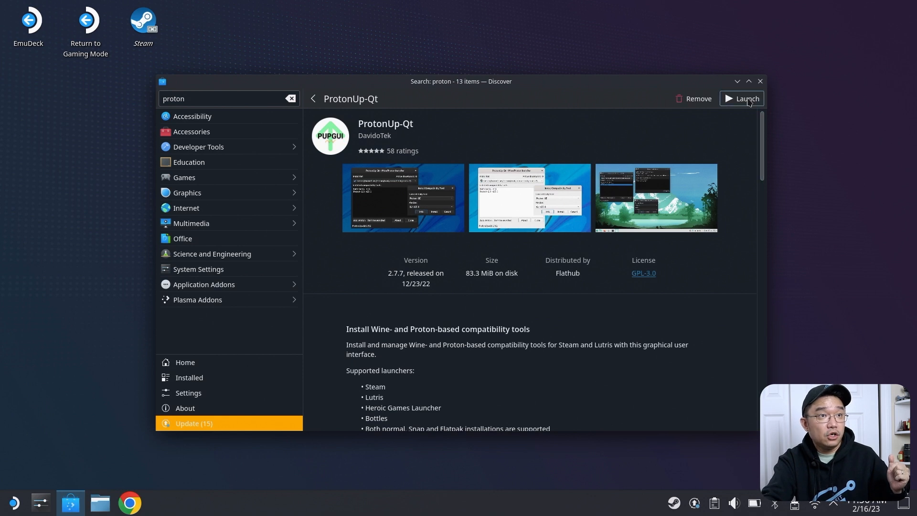
# Launch ProtonUp-Qt and review the installed tools GE-Proton7-47 and Proton-6.21-GE-2.
pyautogui.click(741, 98)
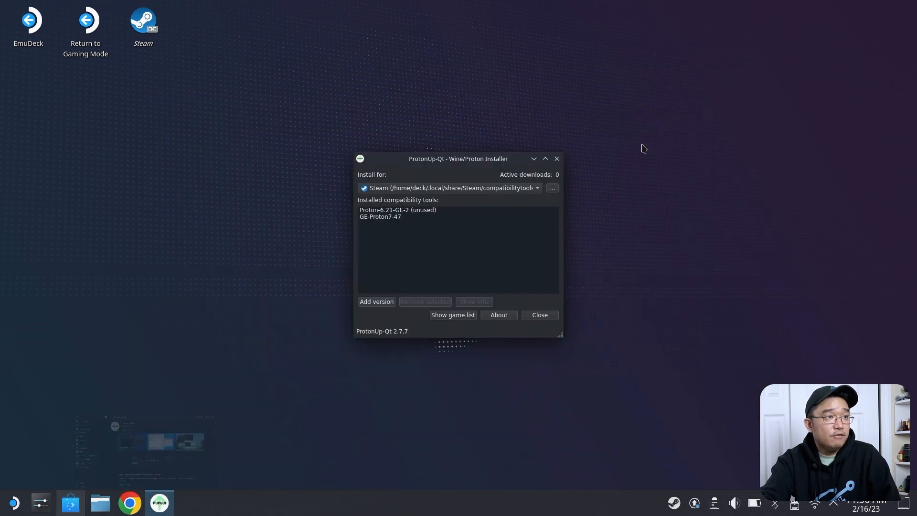
pyautogui.click(380, 217)
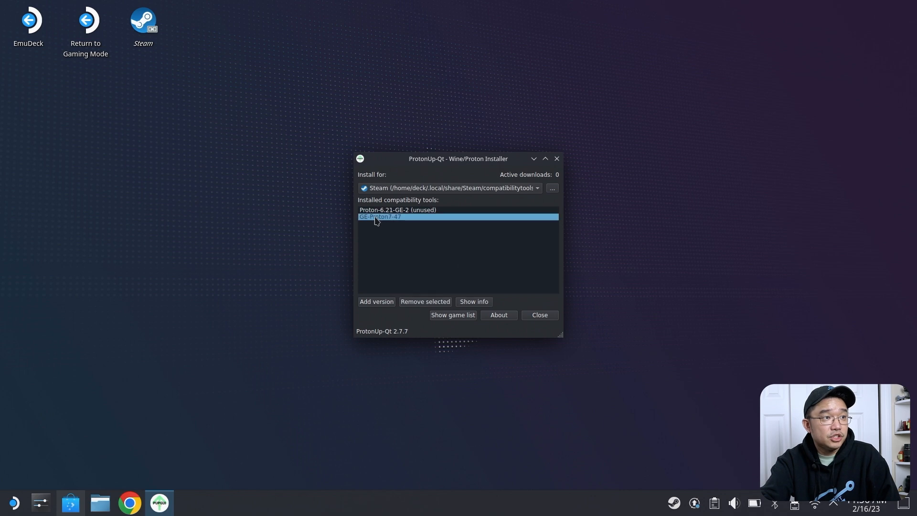
pyautogui.moveTo(398, 224)
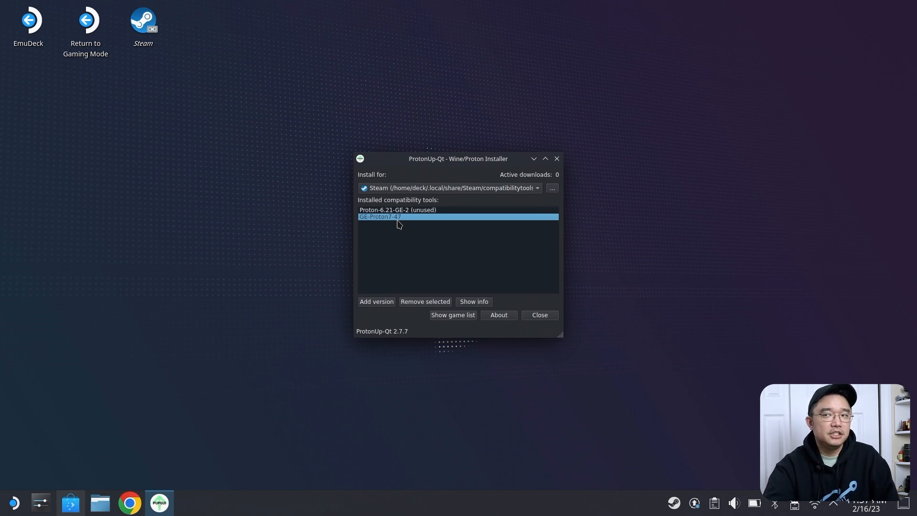
pyautogui.moveTo(402, 236)
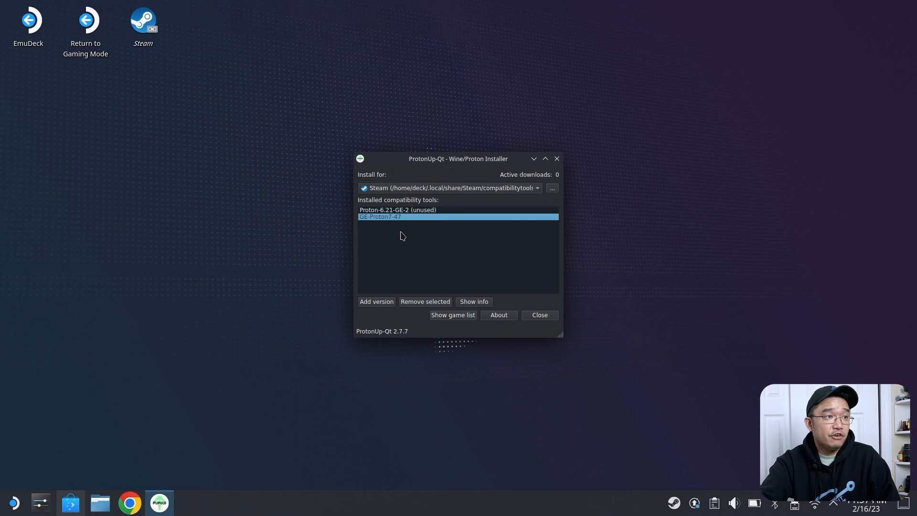
pyautogui.moveTo(369, 220)
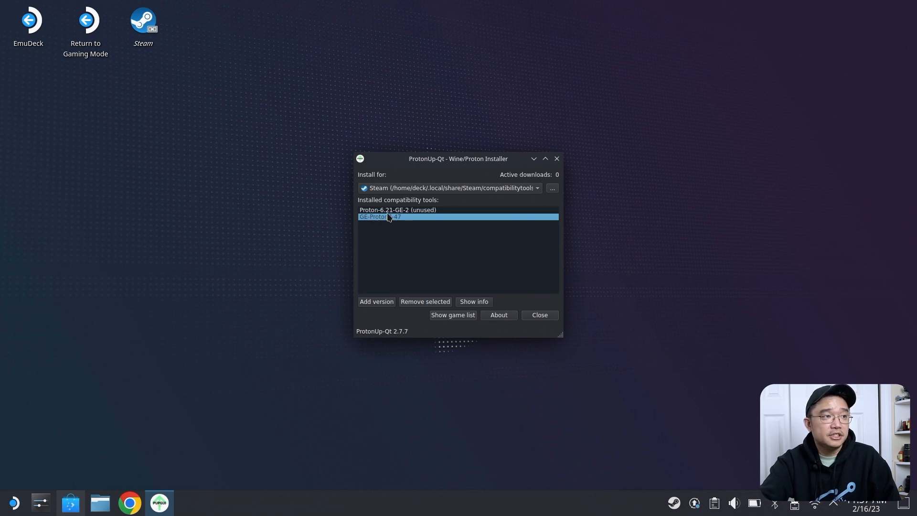
pyautogui.click(398, 209)
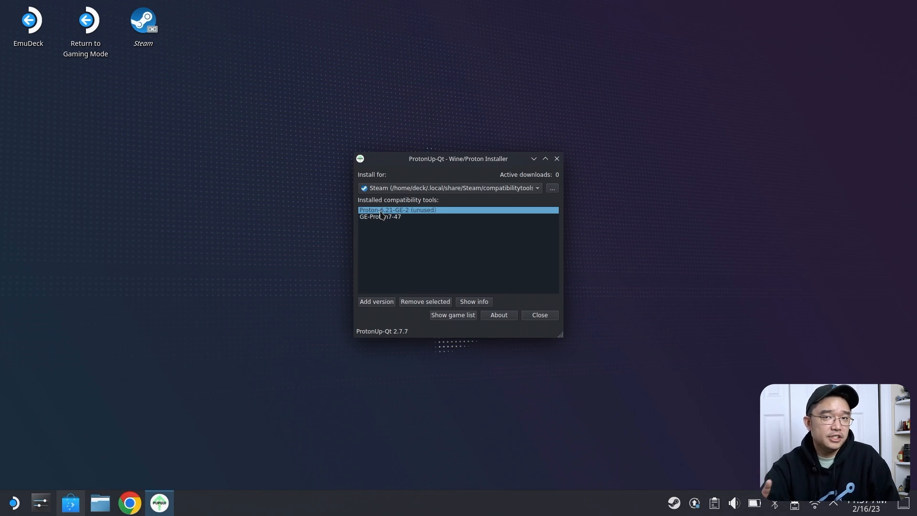
pyautogui.moveTo(417, 220)
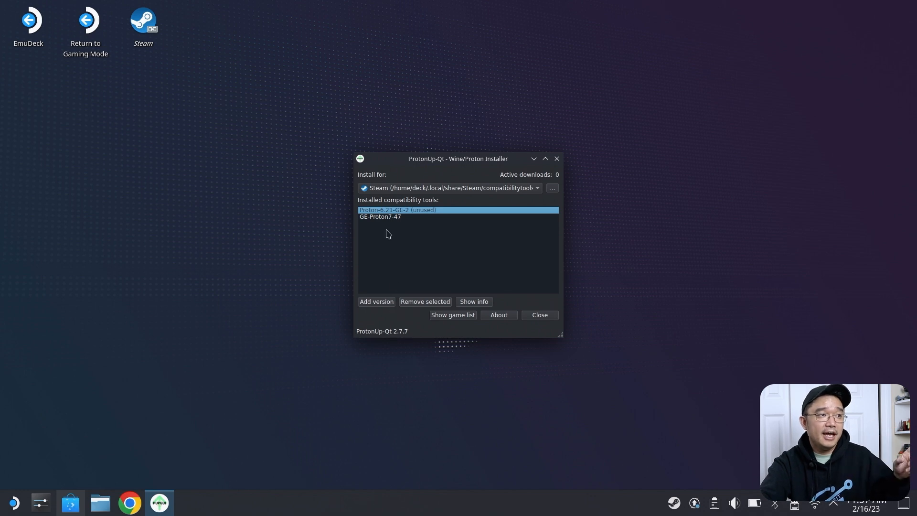
pyautogui.click(376, 301)
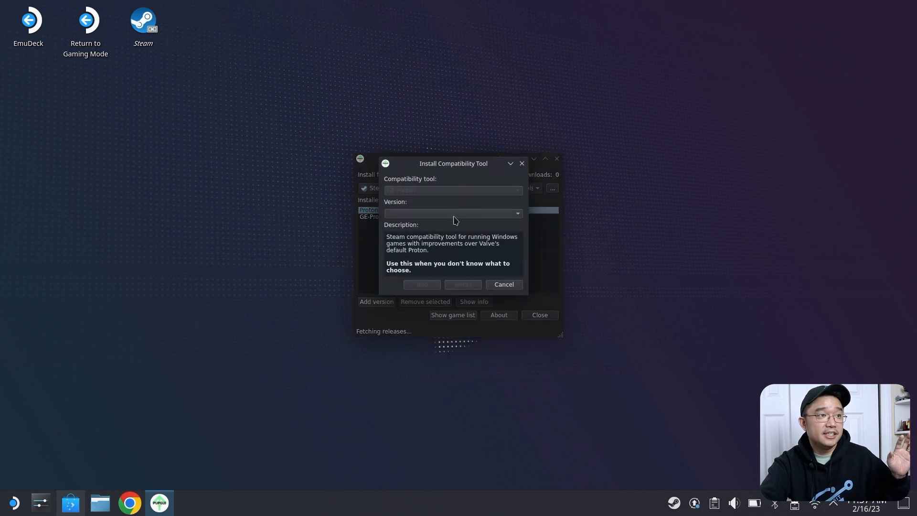
pyautogui.click(453, 190)
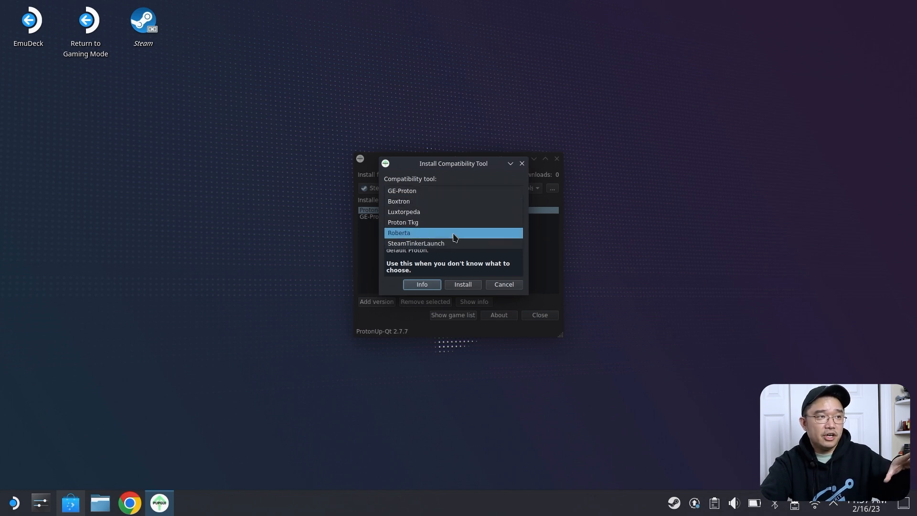
pyautogui.click(403, 211)
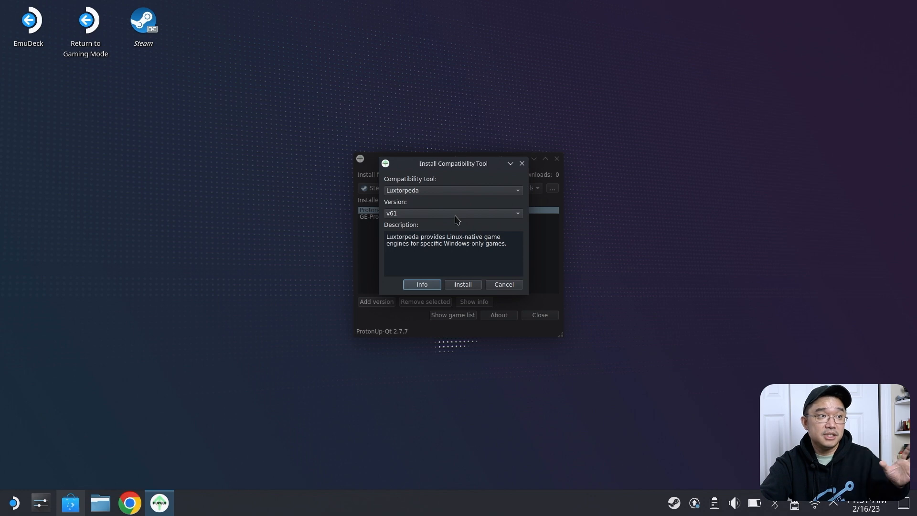
pyautogui.click(453, 190)
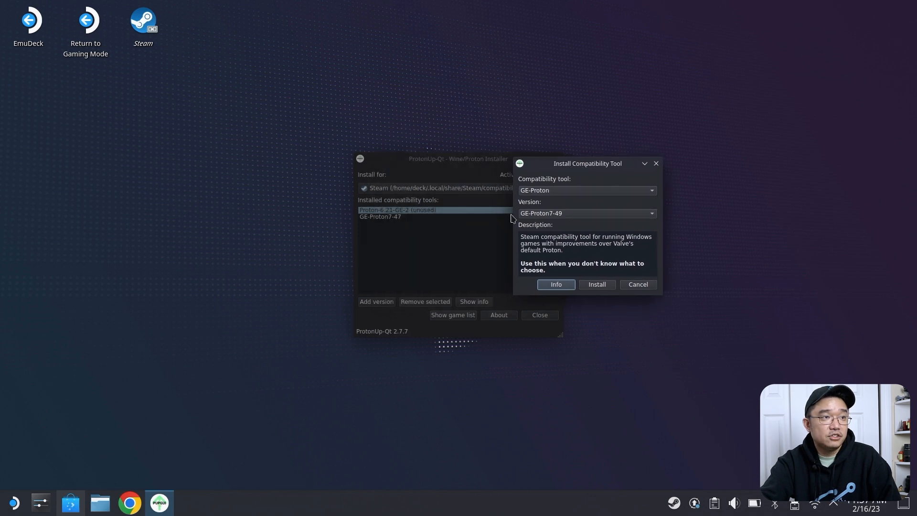
pyautogui.click(651, 213)
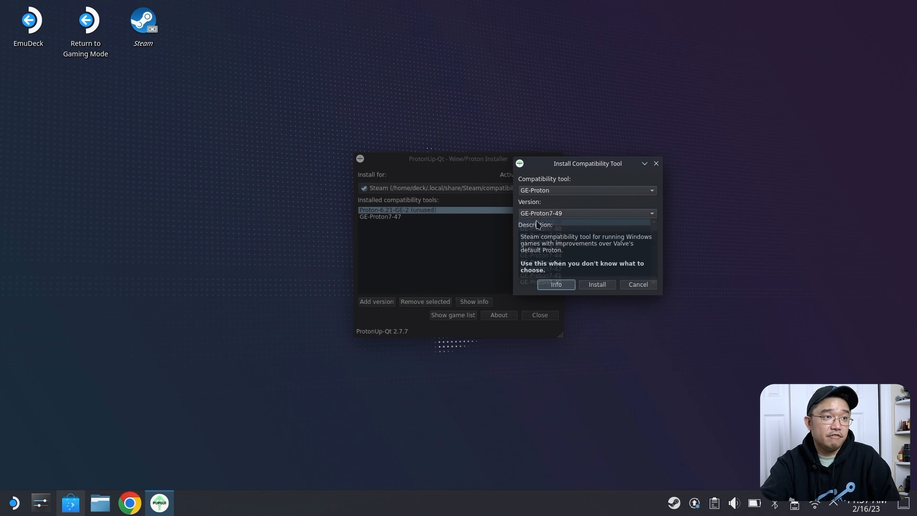
pyautogui.click(637, 284)
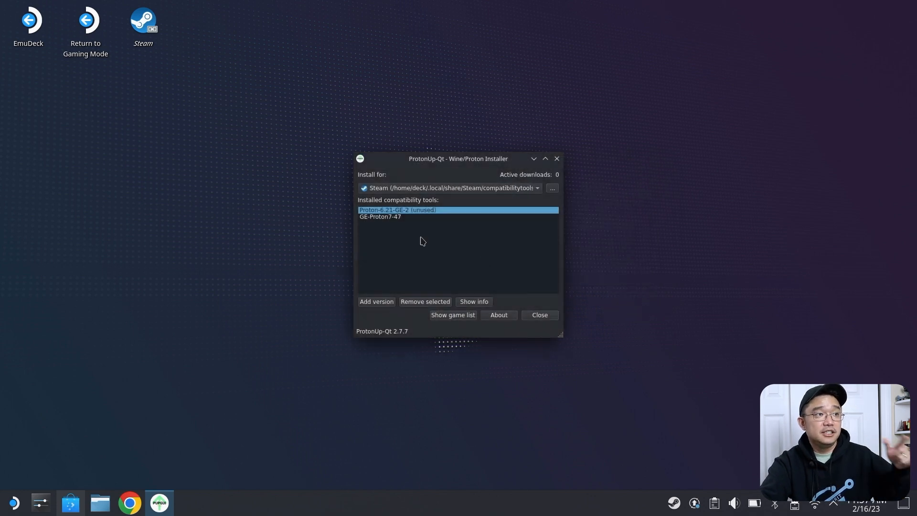
pyautogui.moveTo(402, 228)
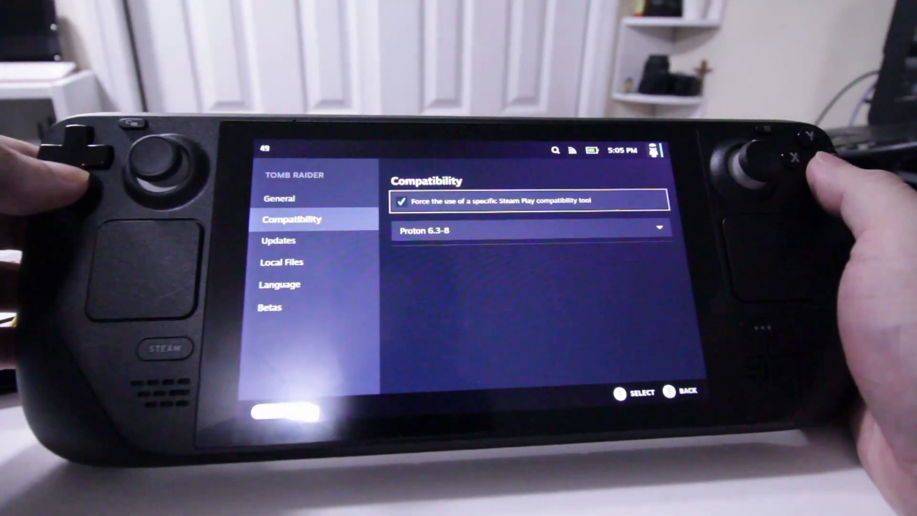
# Show Tomb Raider's forced Proton list with GE-Proton7-47 and Proton-6.21-GE-2, then close ProtonUp-Qt.
pyautogui.click(529, 230)
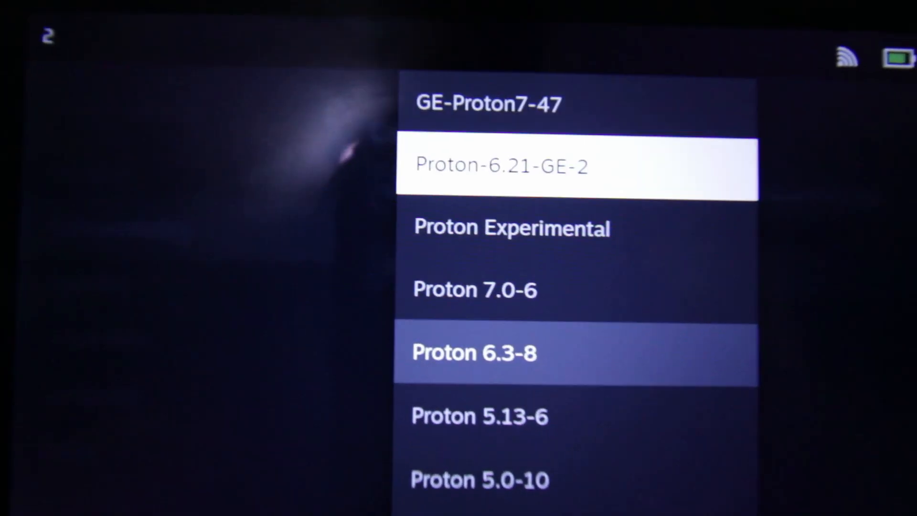
pyautogui.press('down')
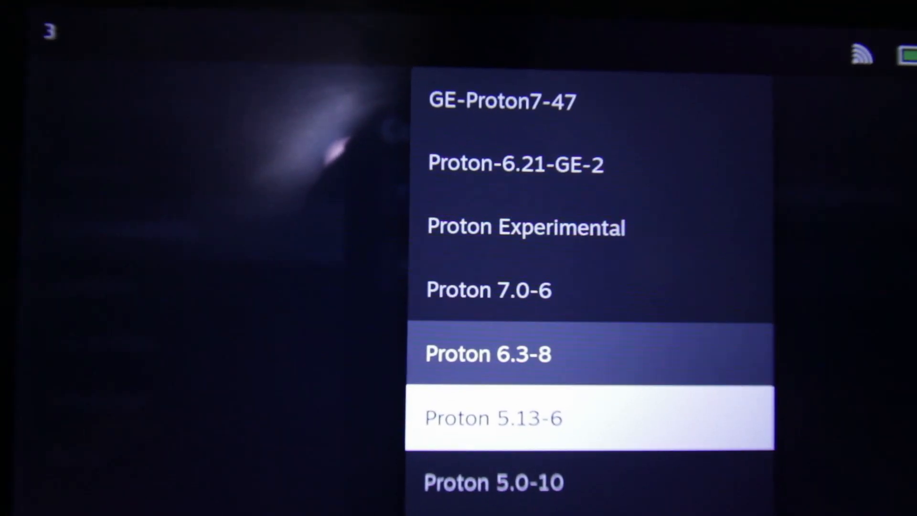
pyautogui.scroll(-3)
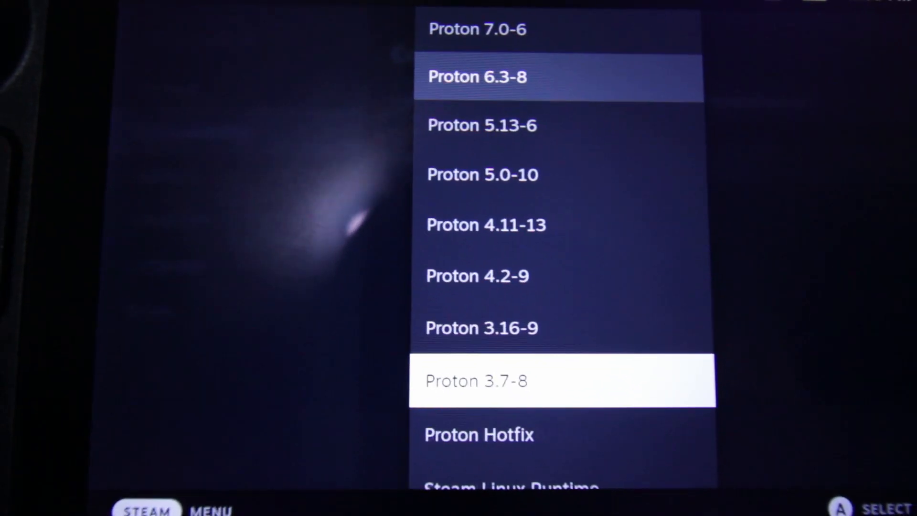
pyautogui.click(476, 77)
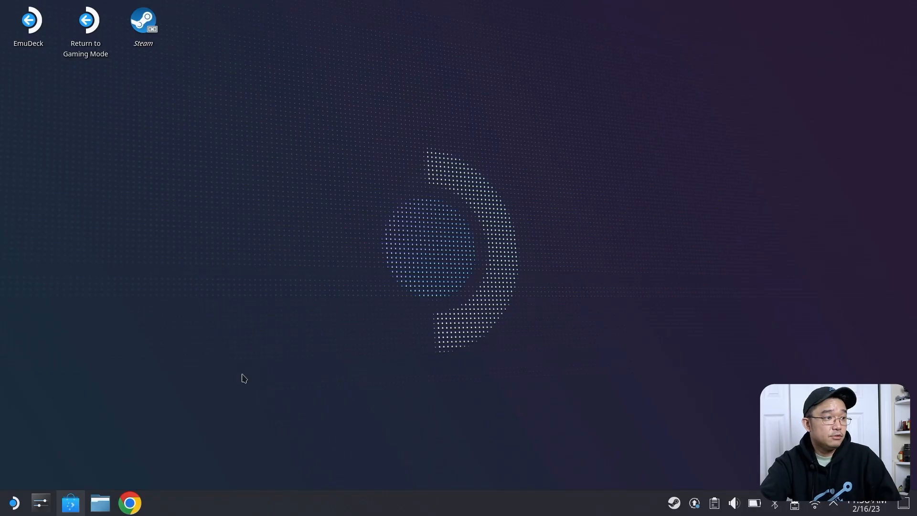
pyautogui.moveTo(45, 64)
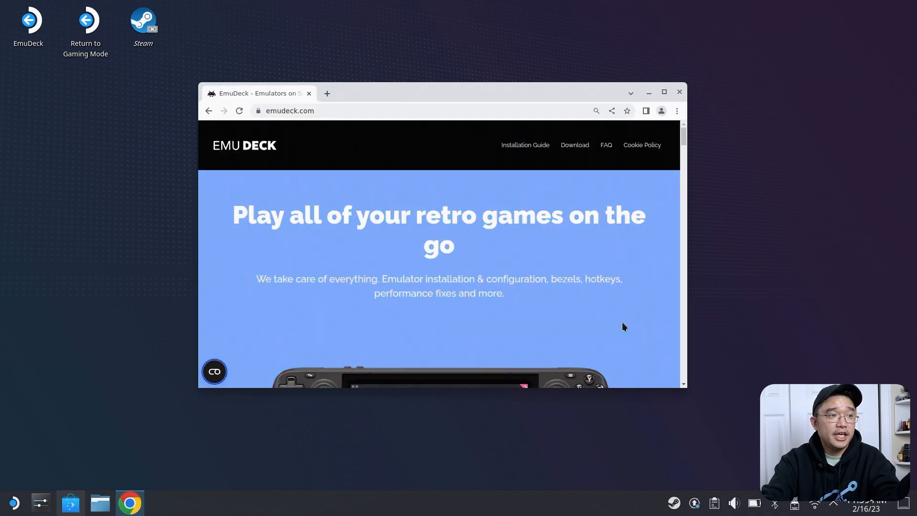
# Browse emudeck.com in Chrome and jump to its installer download section.
pyautogui.scroll(-3)
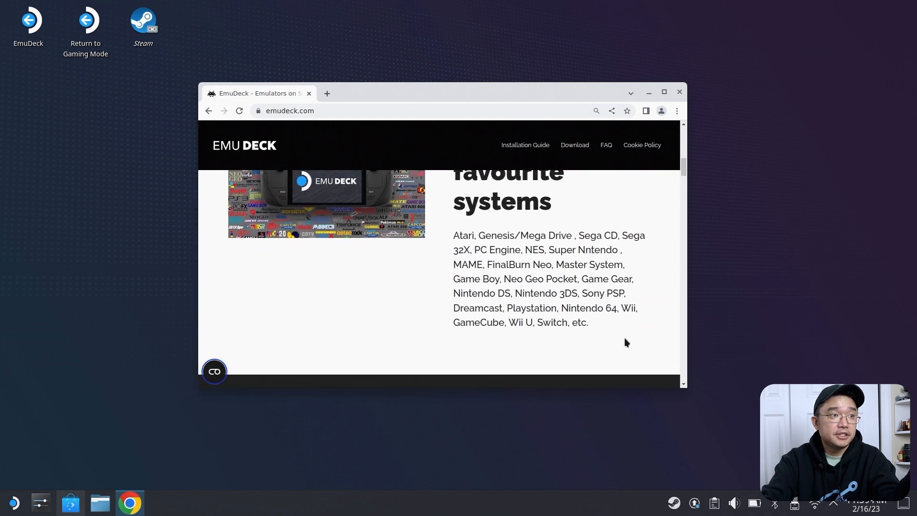
pyautogui.scroll(-3)
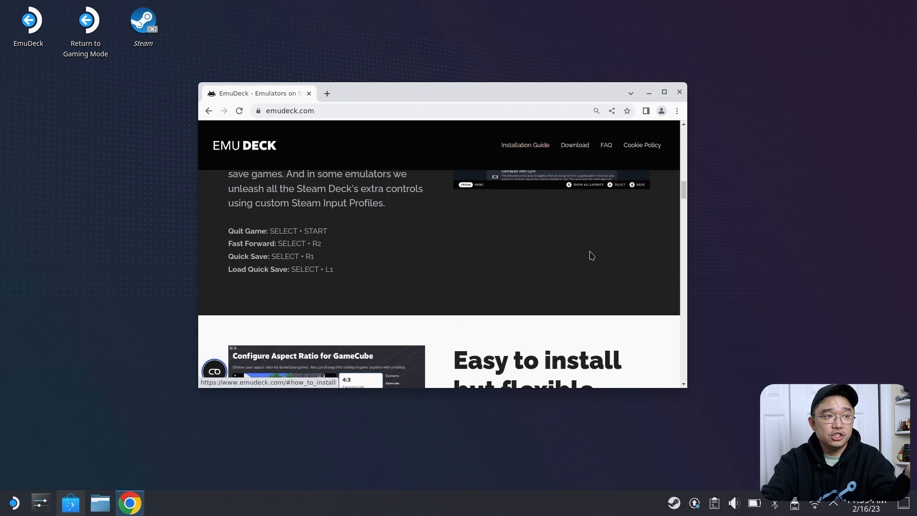
pyautogui.scroll(-3)
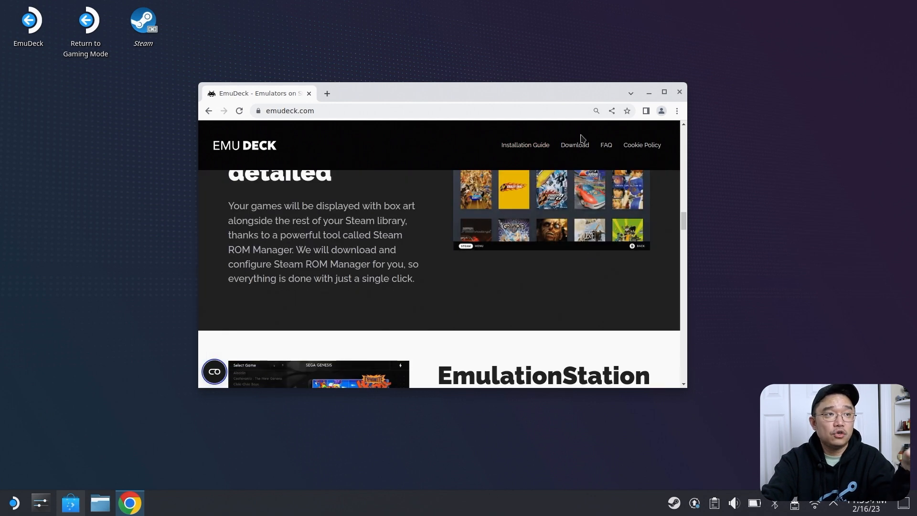
pyautogui.click(574, 144)
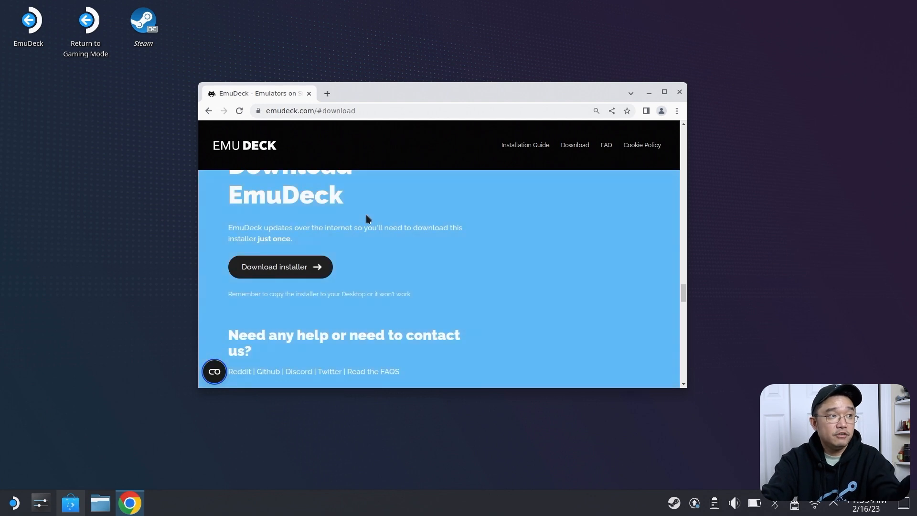
pyautogui.moveTo(280, 266)
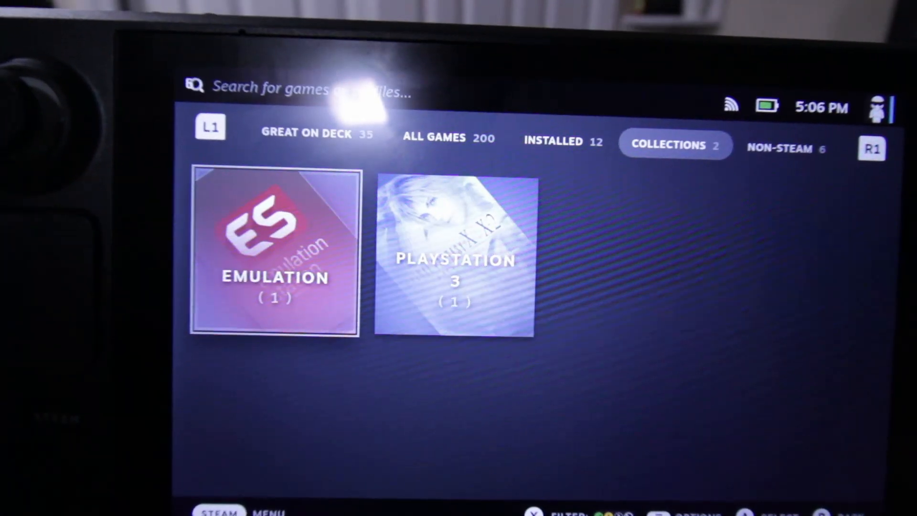
# Launch EmulationStation from the Emulation collection, then browse to the PlayStation 3 collection.
pyautogui.click(274, 254)
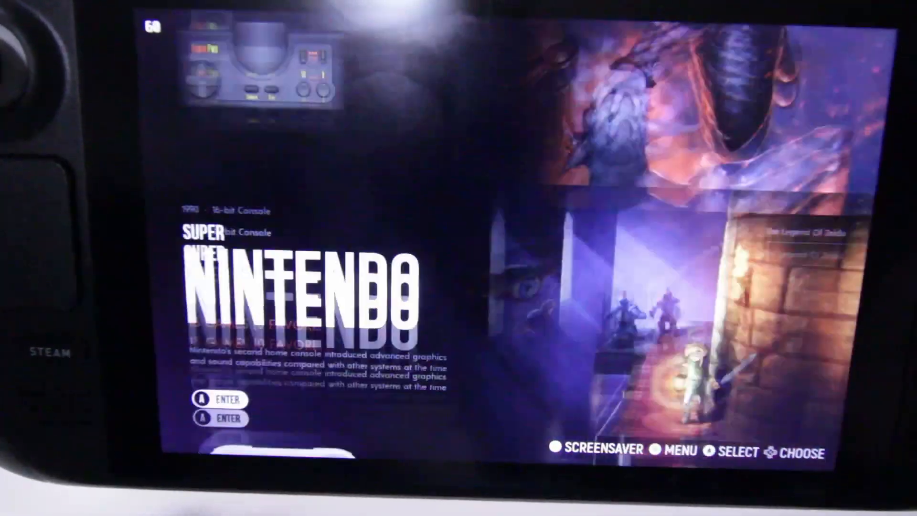
pyautogui.hscroll(3)
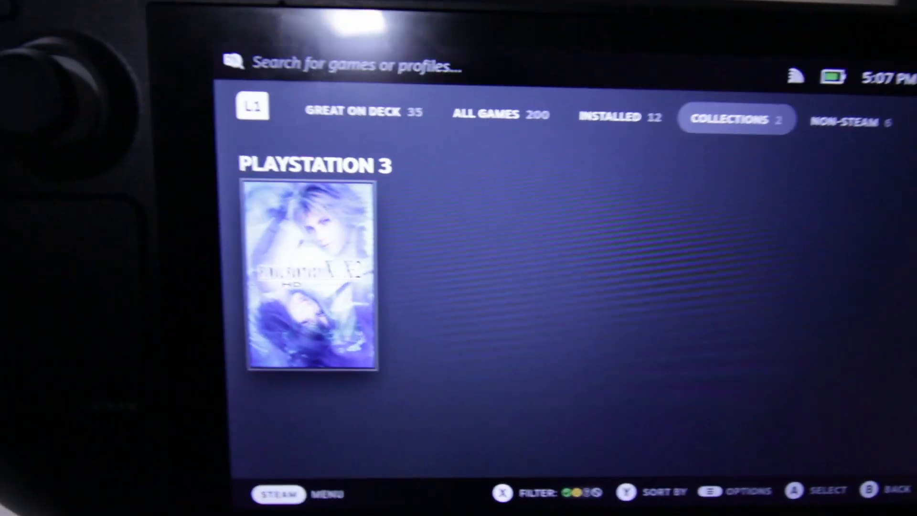
pyautogui.click(312, 278)
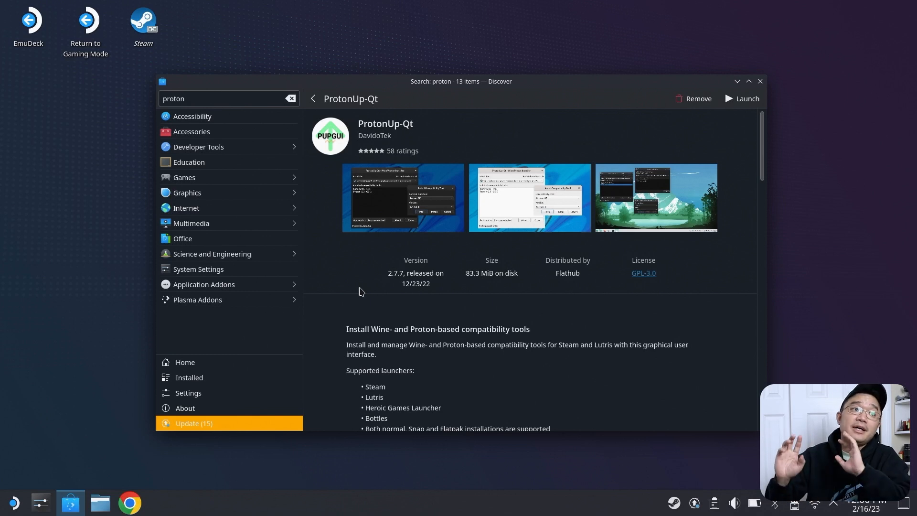
pyautogui.moveTo(139, 90)
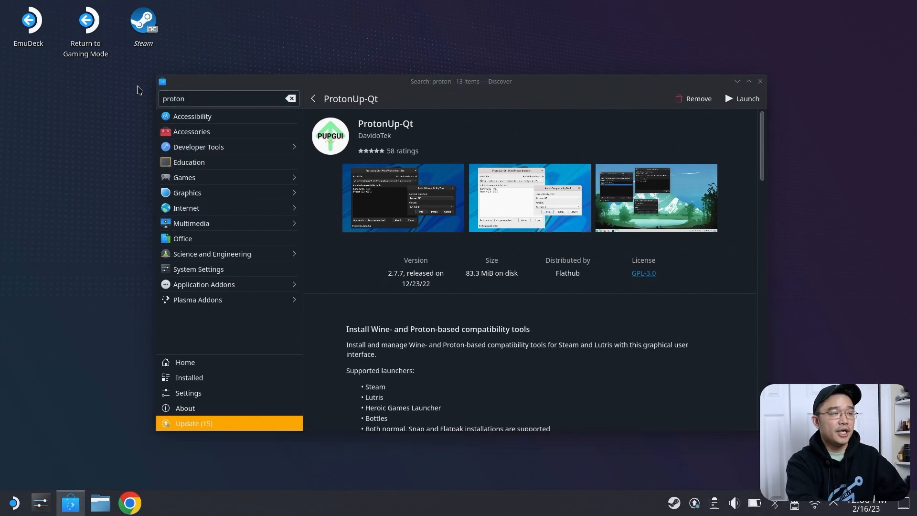
# Find Heroic Games Launcher in Discover, launch it and browse its 201-title Epic Games library.
pyautogui.write('heroic')
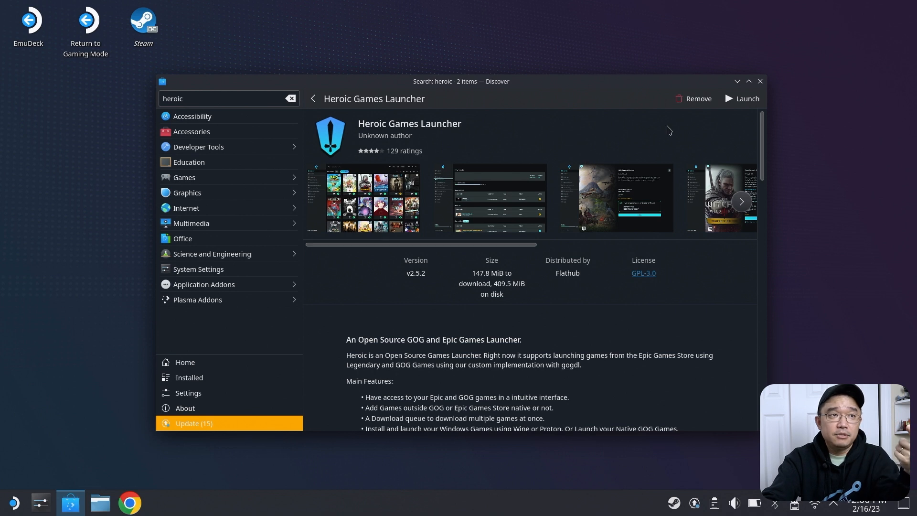
pyautogui.click(743, 98)
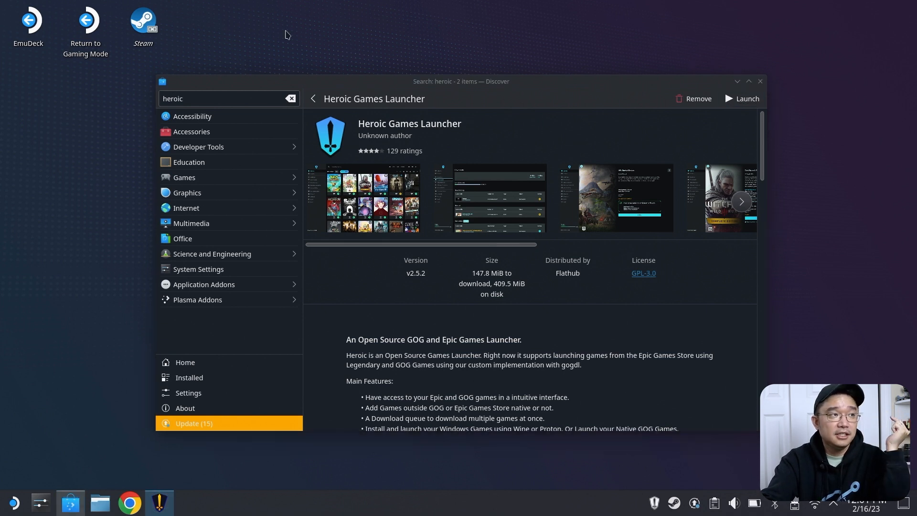
pyautogui.click(742, 98)
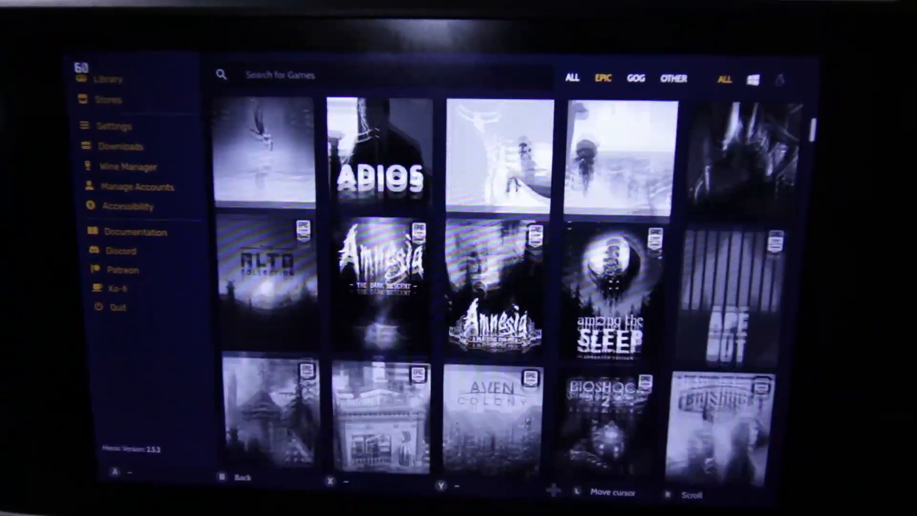
pyautogui.scroll(-3)
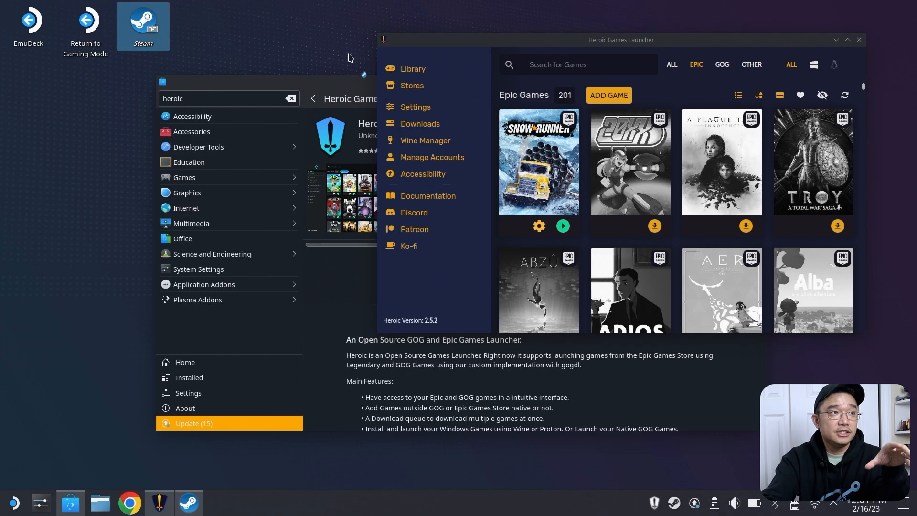
pyautogui.moveTo(355, 58)
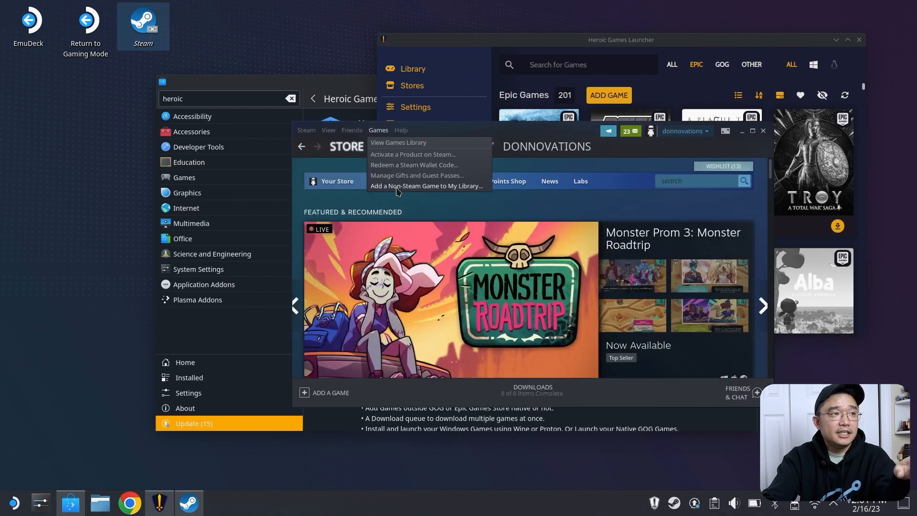
# Browse Steam's Add a Non-Steam Game list showing programs like Dolphin Emulator and DuckStation.
pyautogui.click(426, 185)
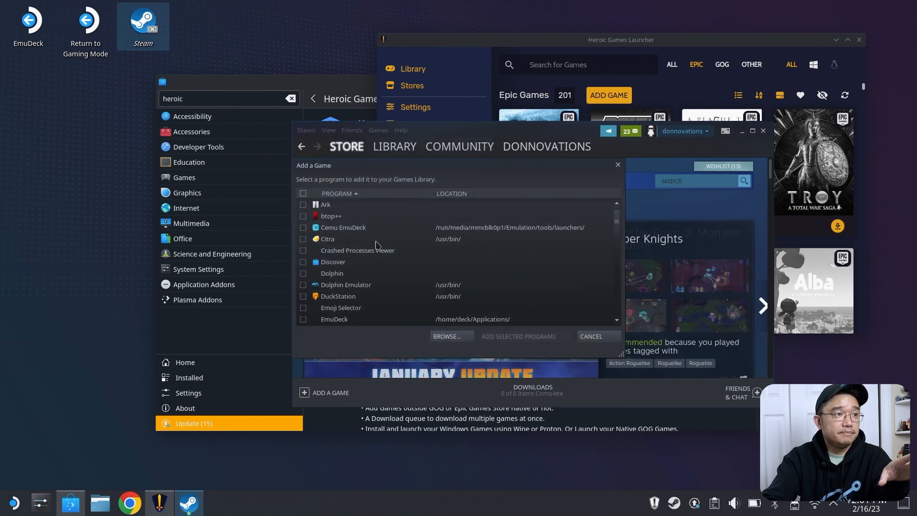
pyautogui.scroll(-3)
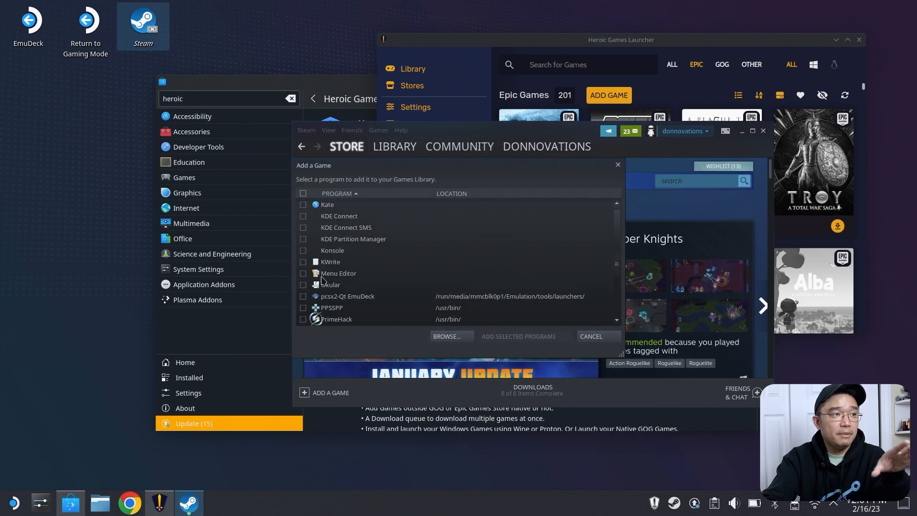
pyautogui.scroll(-3)
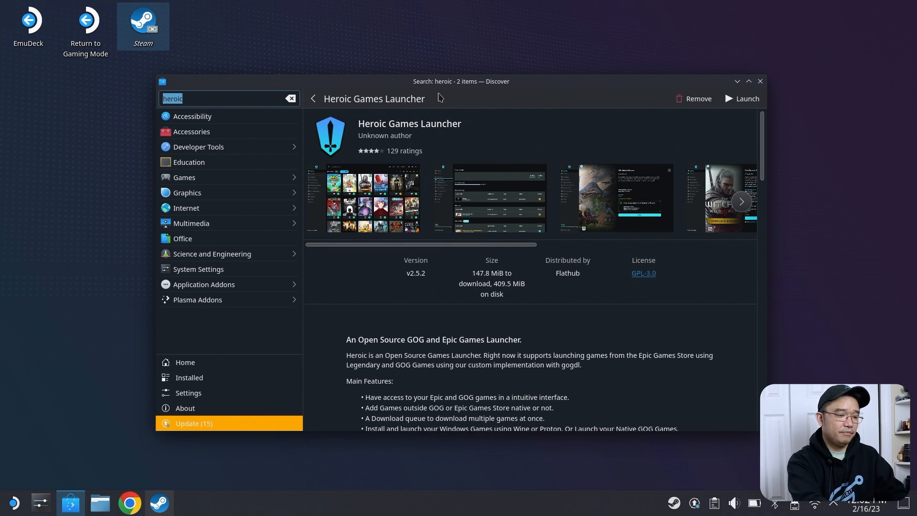
# Show the installed Plex desktop client 1.62.2 page in Discover, then clear the search.
pyautogui.write('plex')
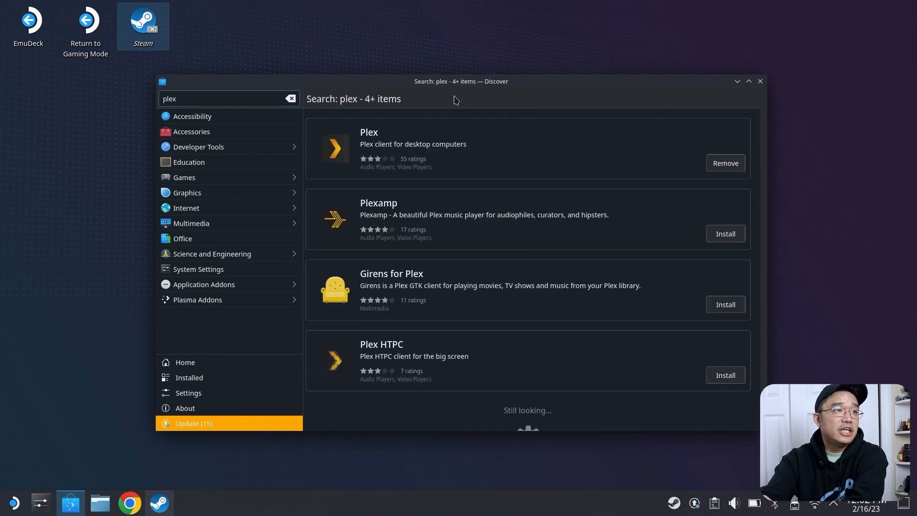
pyautogui.moveTo(512, 164)
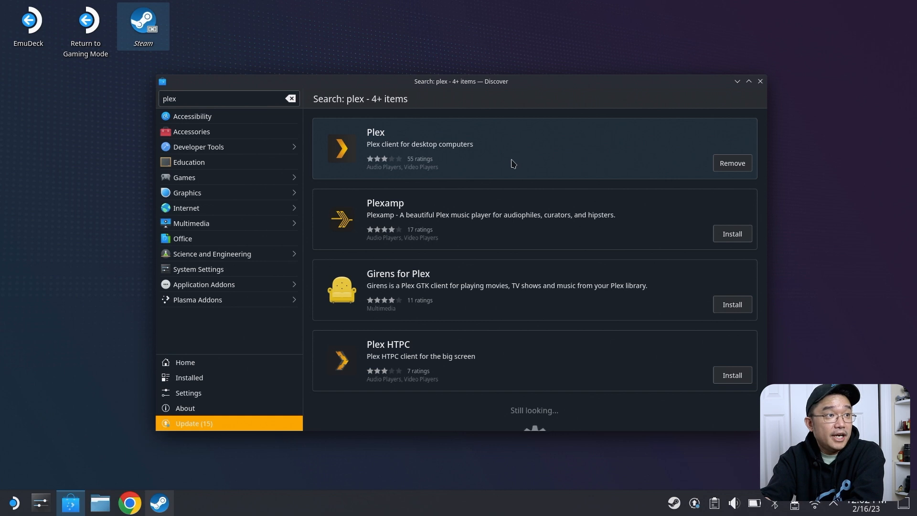
pyautogui.moveTo(480, 156)
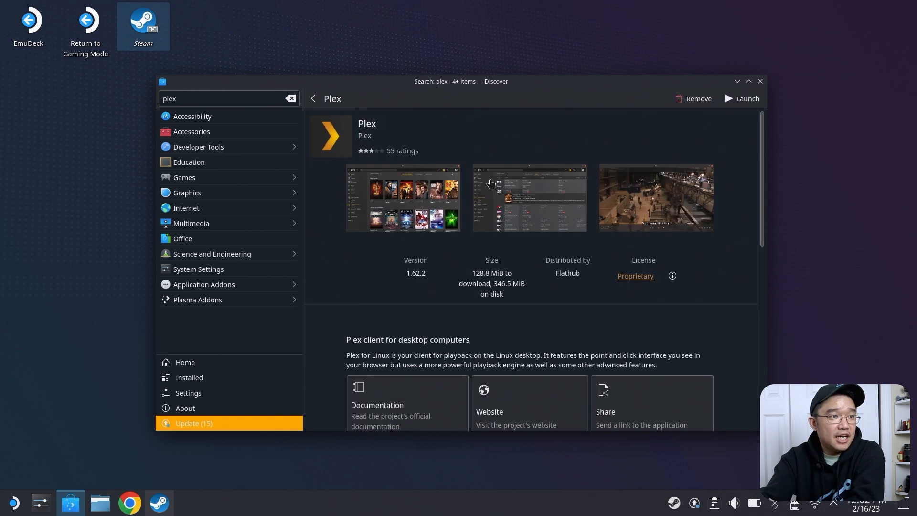
pyautogui.moveTo(486, 180)
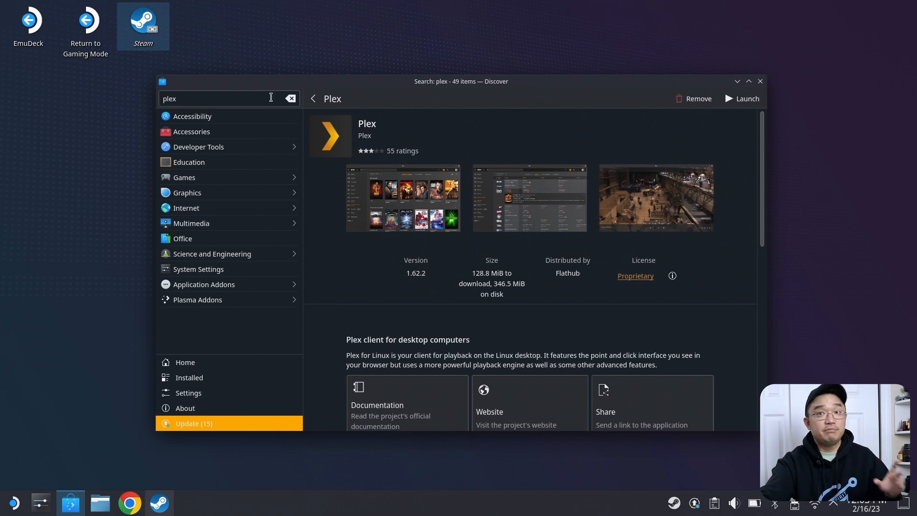
pyautogui.click(290, 98)
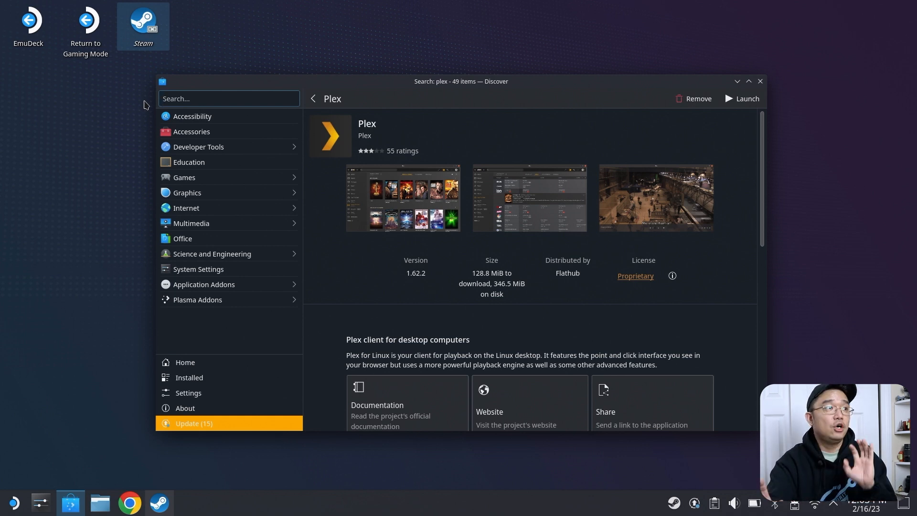
# Launch Prism Launcher from Discover and list Technic modpacks such as Sodium 1.19.3 in a new-instance dialog.
pyautogui.write('prism')
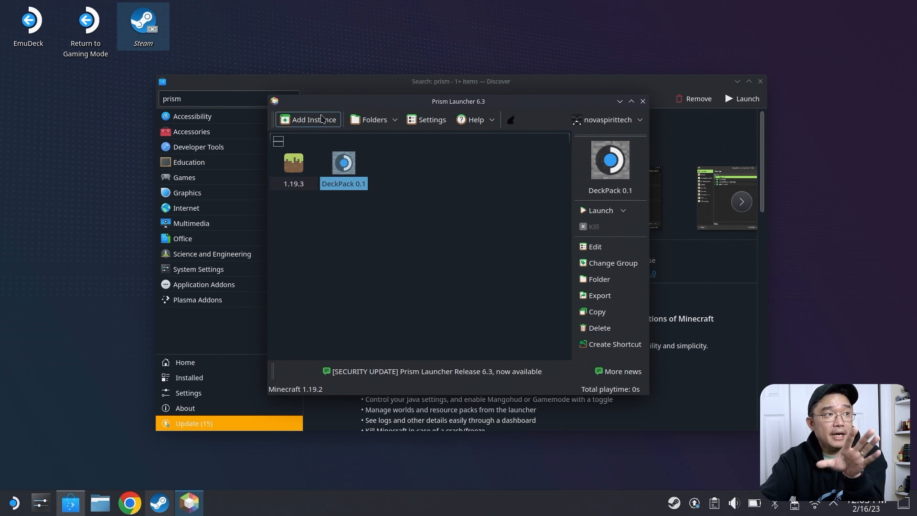
pyautogui.click(308, 119)
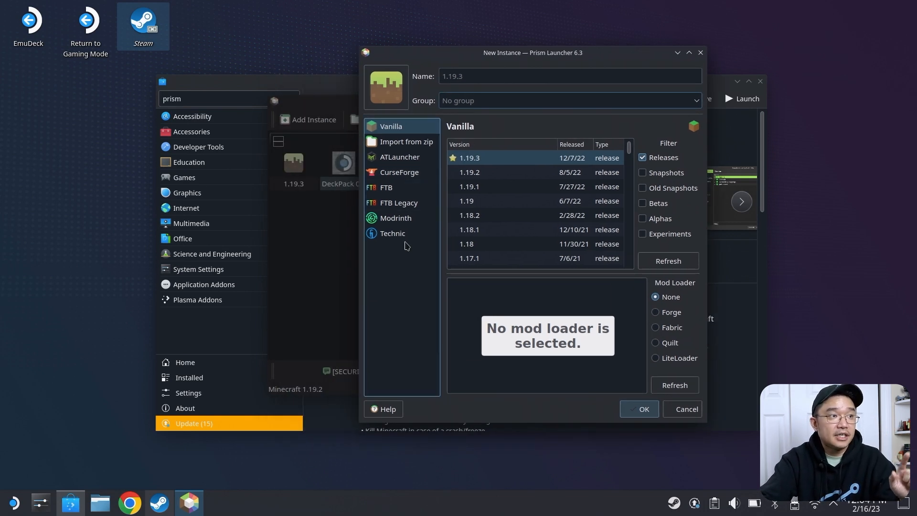
pyautogui.click(393, 233)
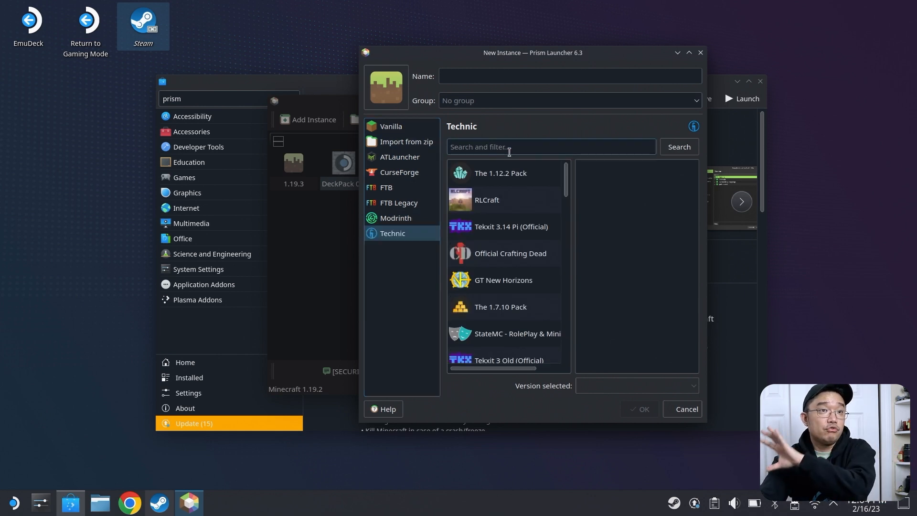
pyautogui.scroll(-3)
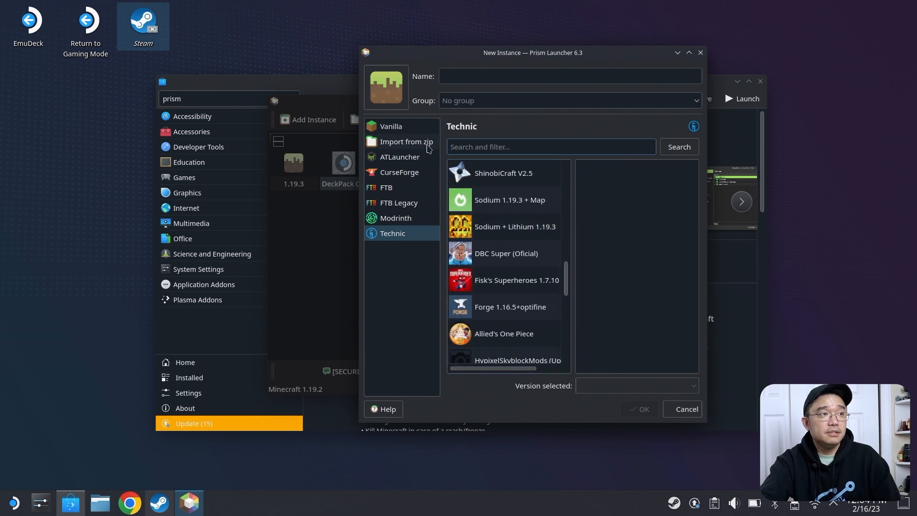
pyautogui.moveTo(316, 227)
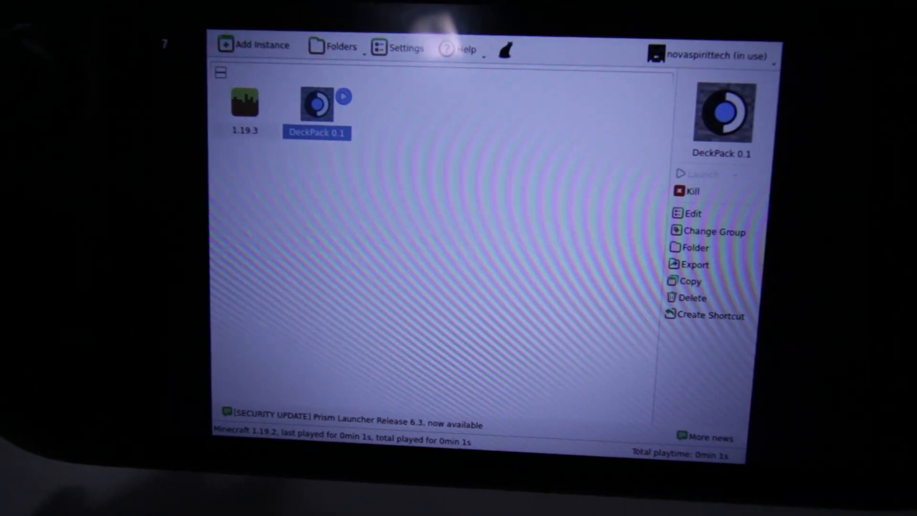
# Launch the DeckPack 0.1 instance so Minecraft 1.19.2 with 94 Fabric mods reaches its title screen.
pyautogui.click(316, 105)
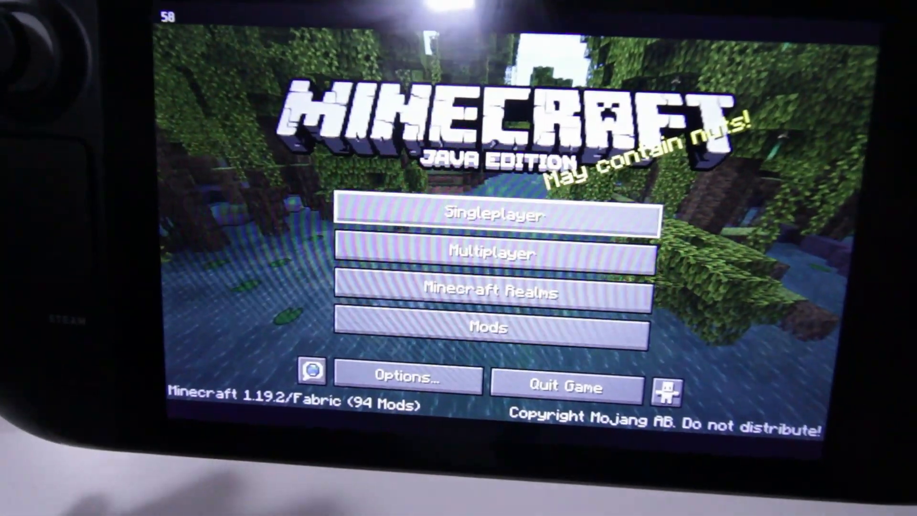
pyautogui.click(494, 214)
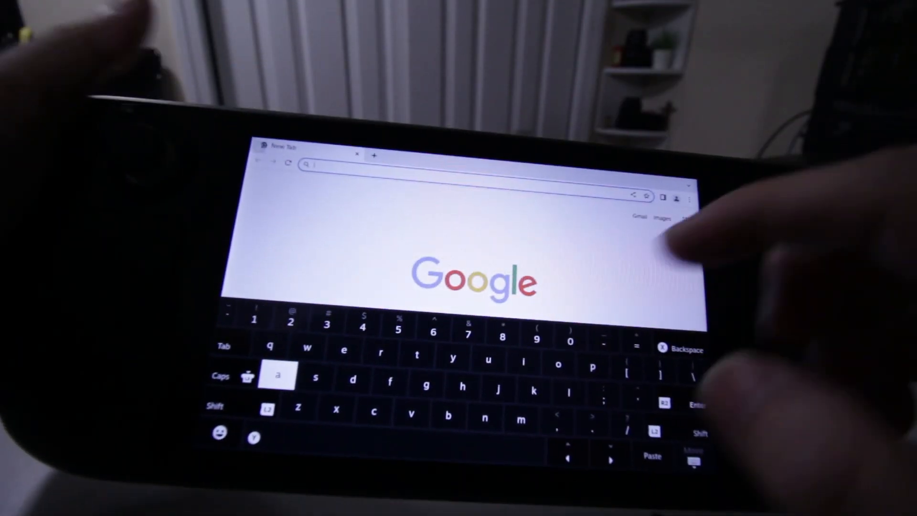
# Search 'youtube' and load the YouTube home page in Chrome from the Google new-tab page.
pyautogui.write('youtube')
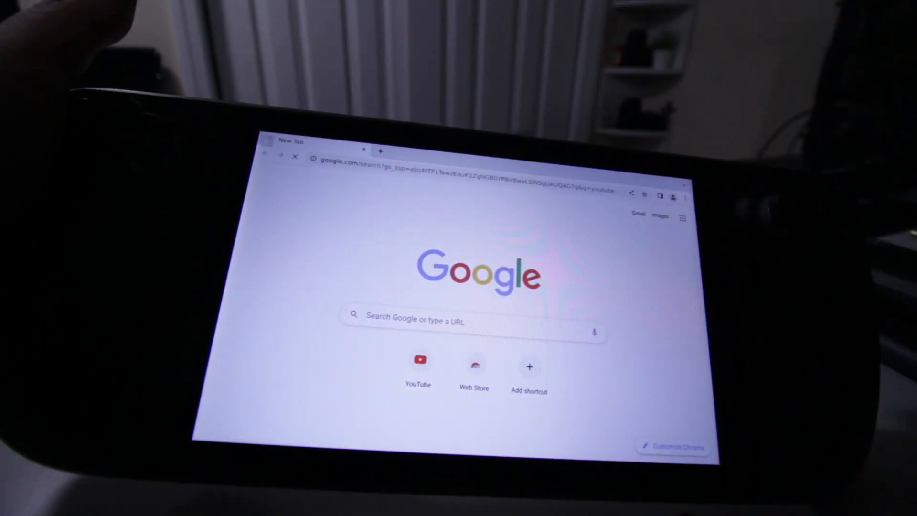
pyautogui.click(417, 360)
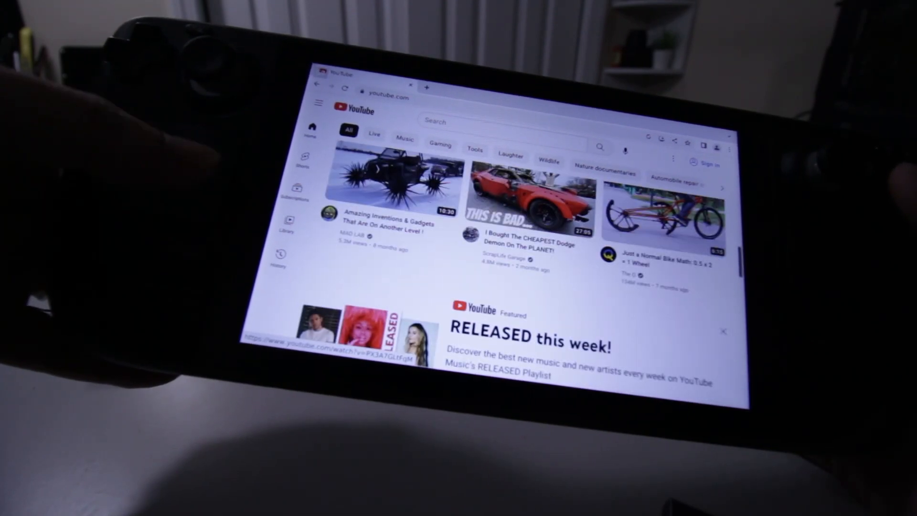